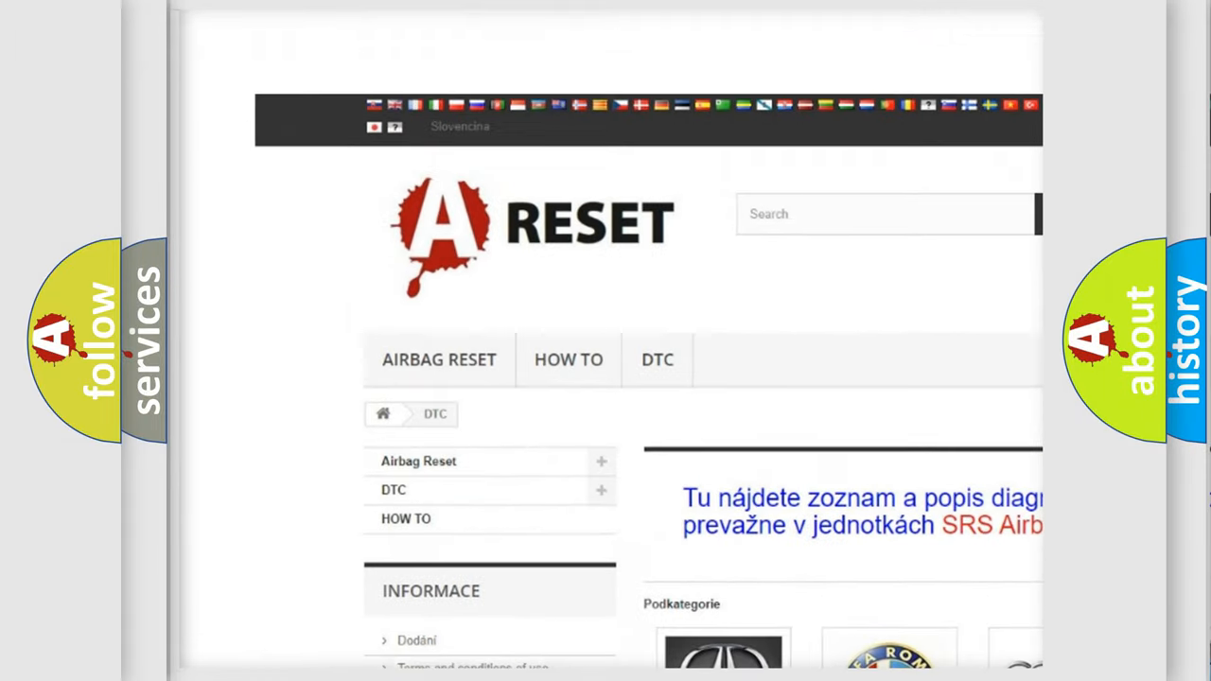
Choose FIAT DTC in the brand grid to list Fiat diagnostic trouble codes.
scroll("down", 3)
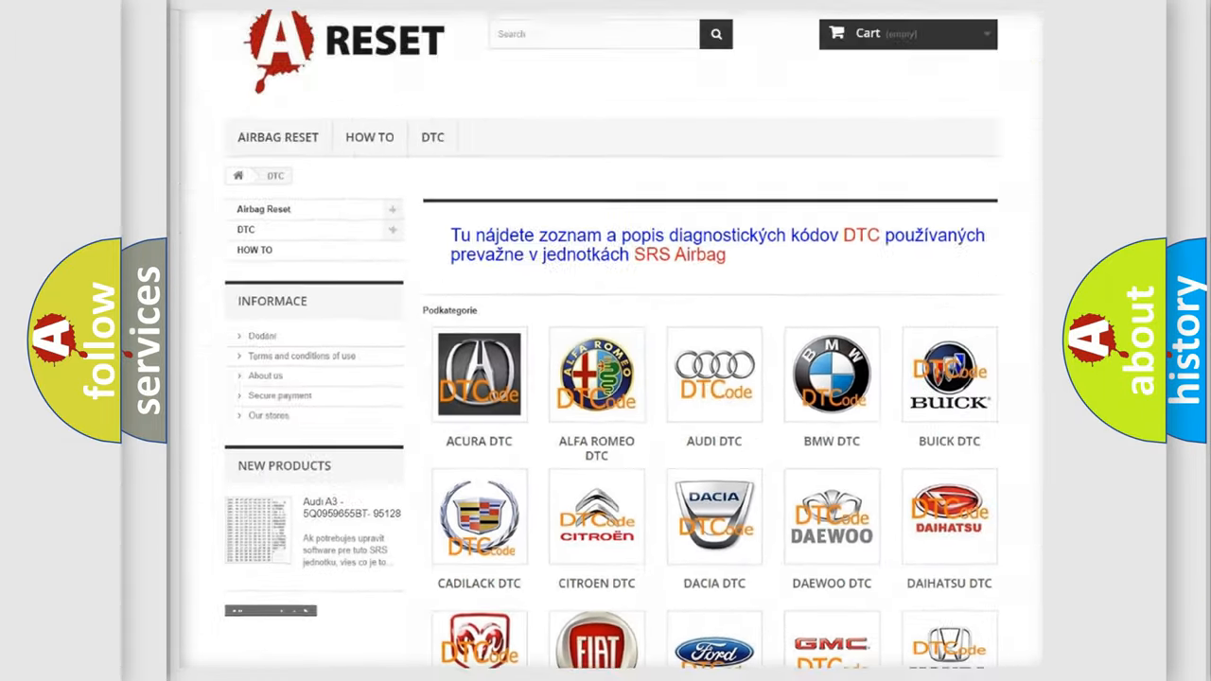
scroll("down", 3)
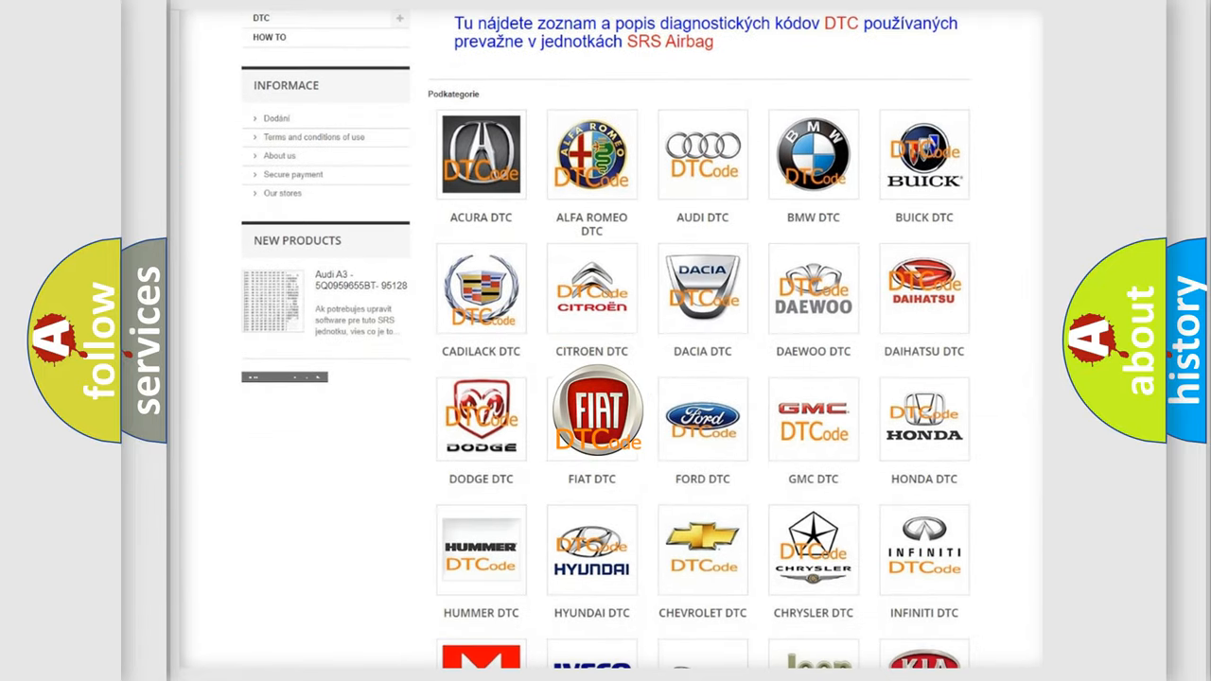
left_click(590, 419)
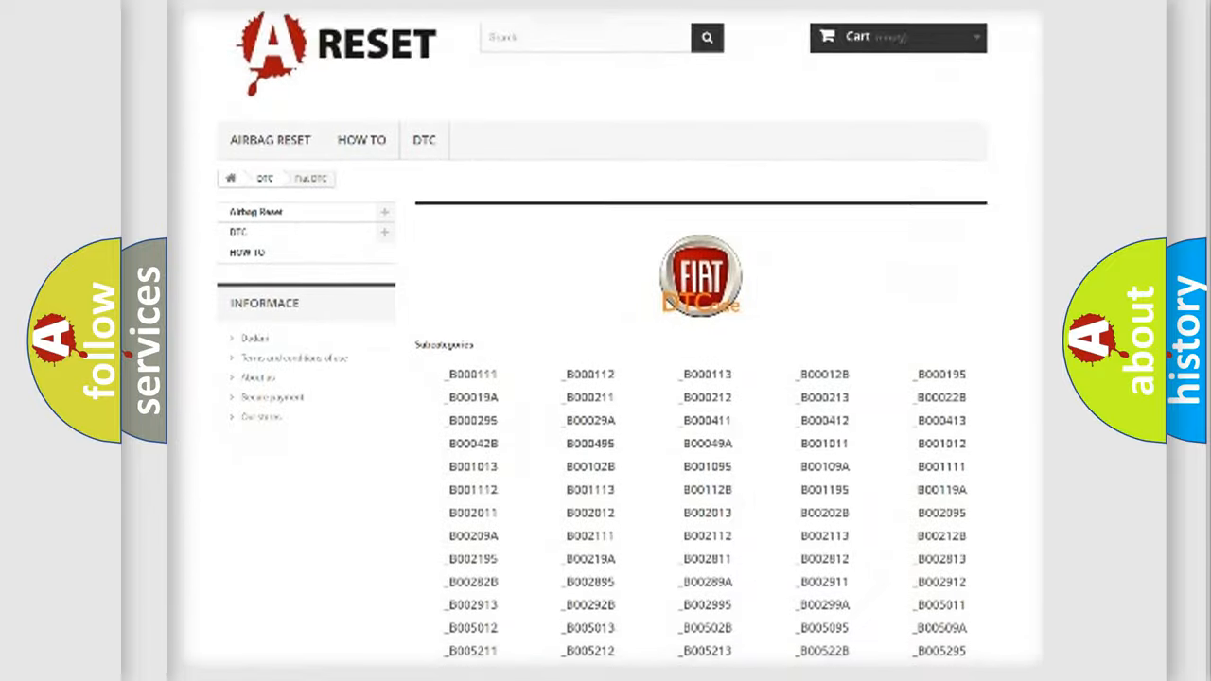
scroll("down", 3)
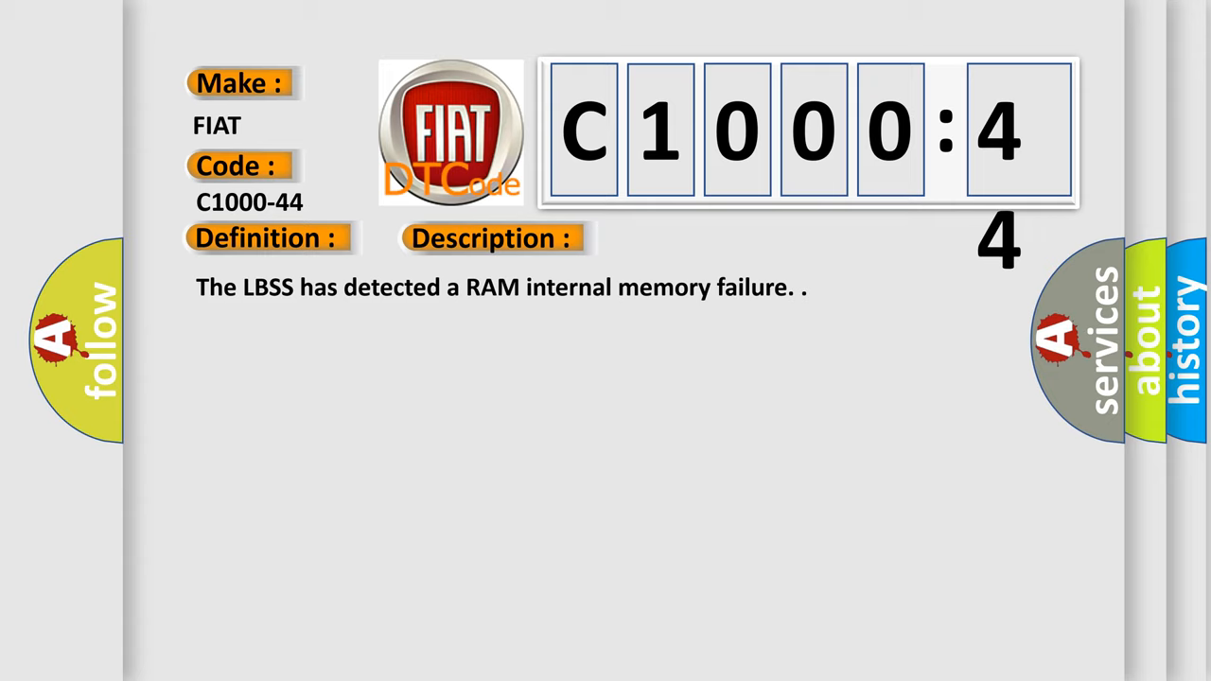
Show the C1000-44 entry with its make, code, definition, description and cause.
left_click(693, 238)
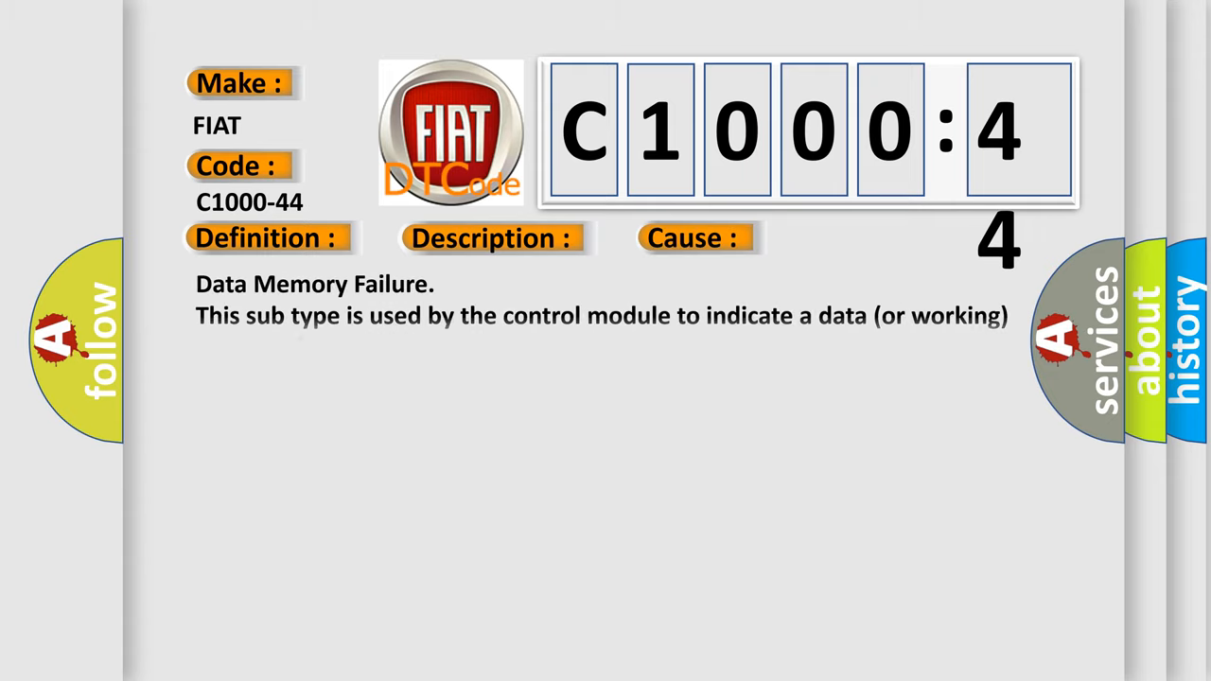